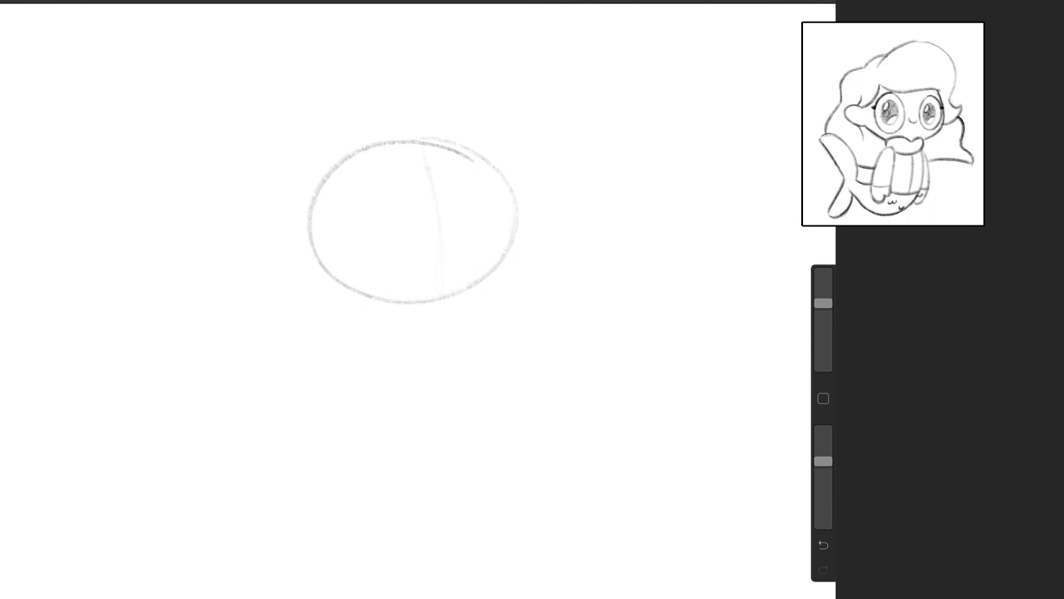
Sketch a guide line across the head oval and add detail strokes to the two ringed eyes.
left_click_drag(291, 236, 508, 220)
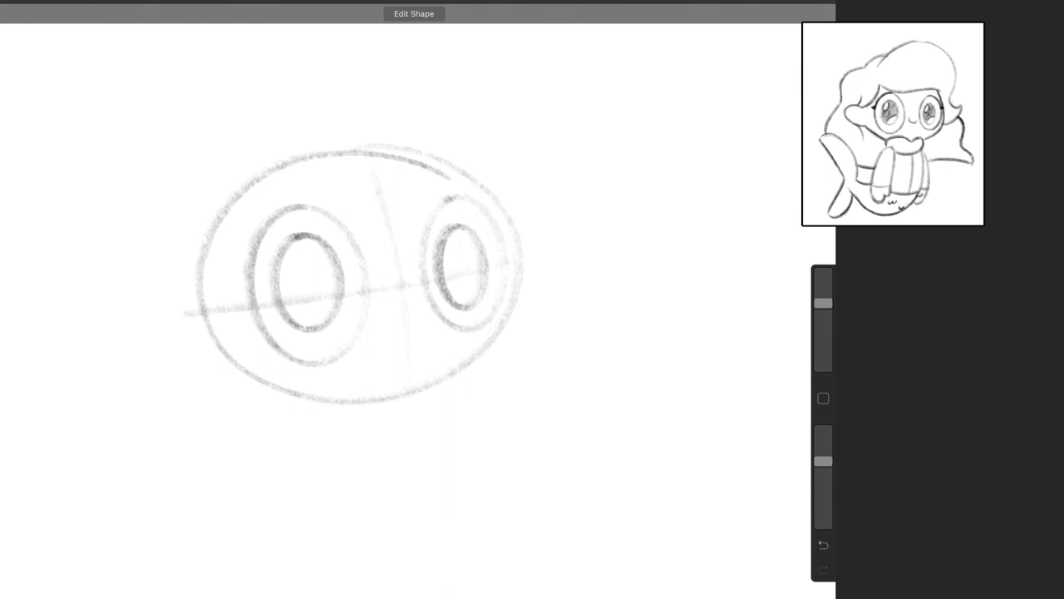
left_click_drag(379, 296, 416, 316)
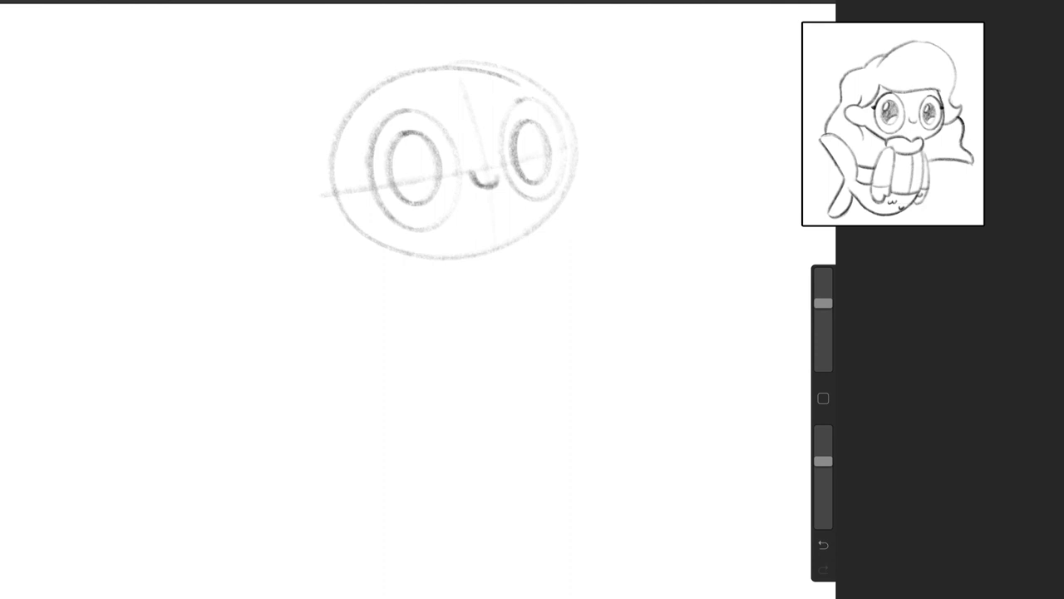
Pencil a long curved body below the head, extending it down into the tail.
left_click_drag(519, 249, 486, 452)
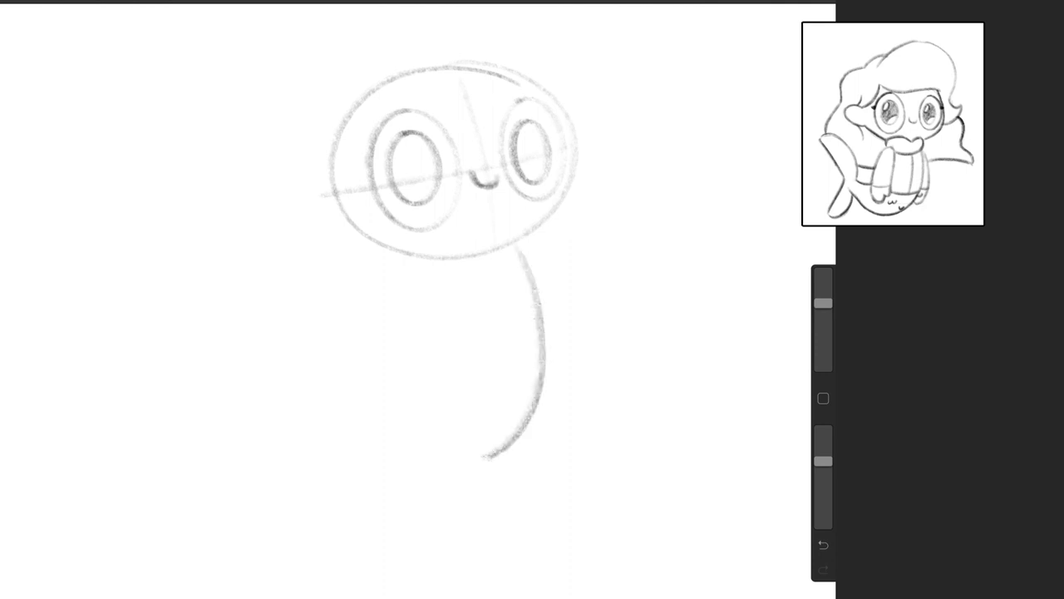
left_click(821, 544)
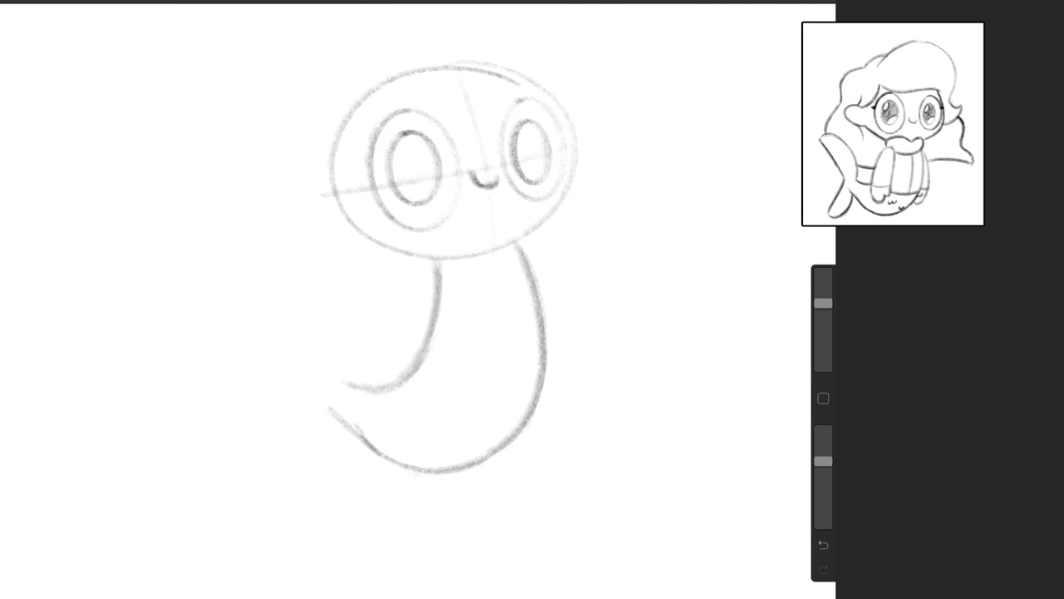
left_click_drag(270, 266, 349, 382)
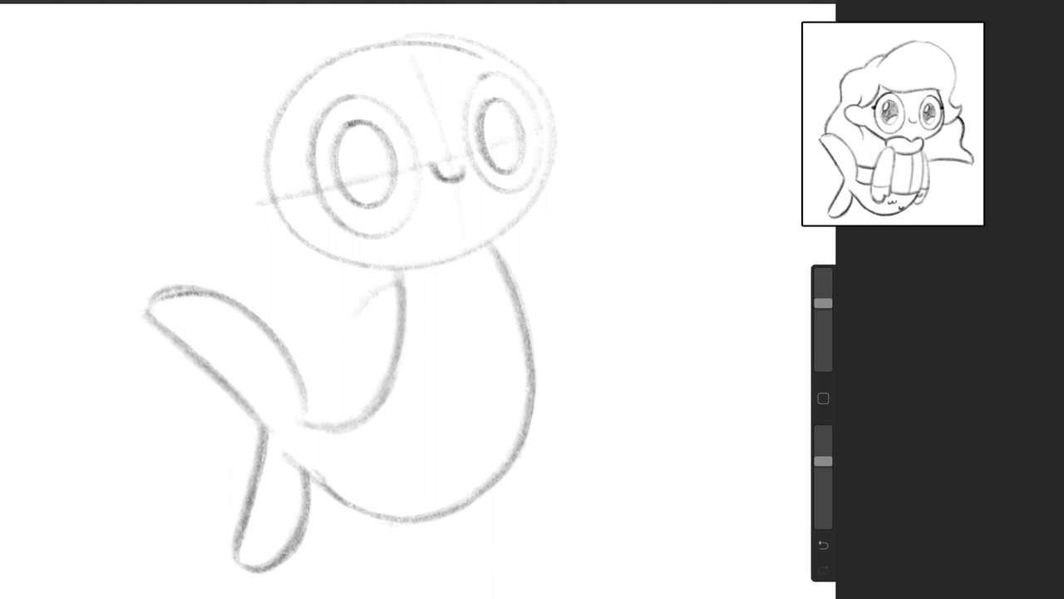
Sketch an elongated arm loop on the left side of the torso, closing it near the tail.
left_click(822, 565)
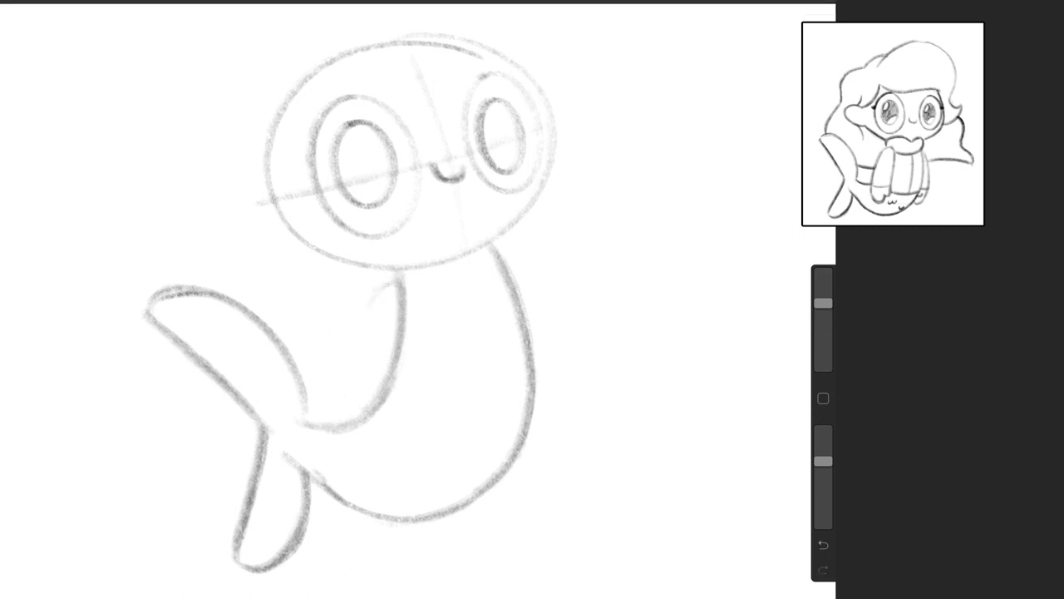
left_click_drag(384, 282, 355, 363)
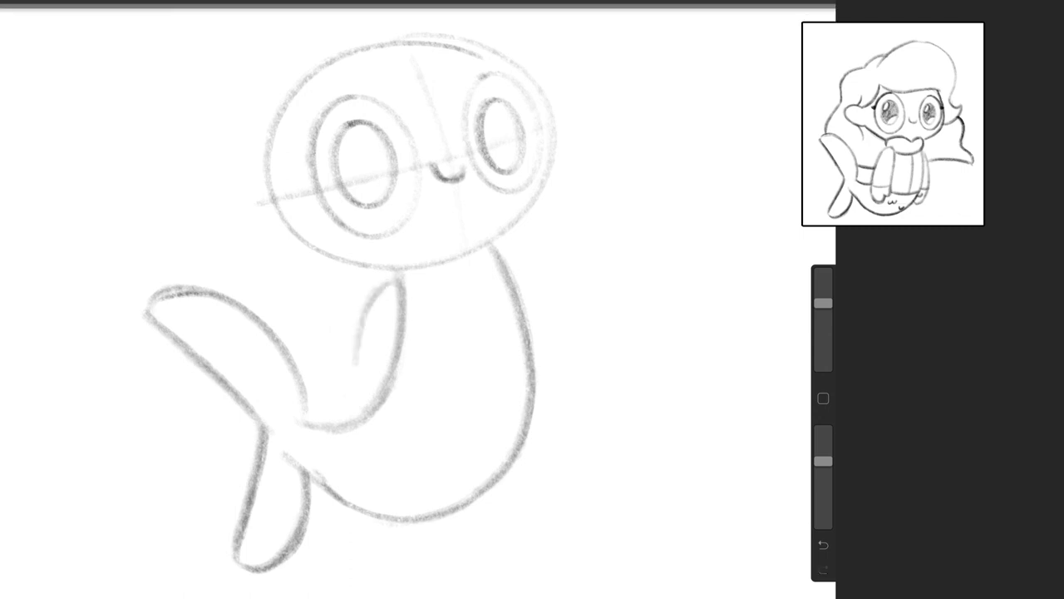
left_click_drag(374, 286, 366, 452)
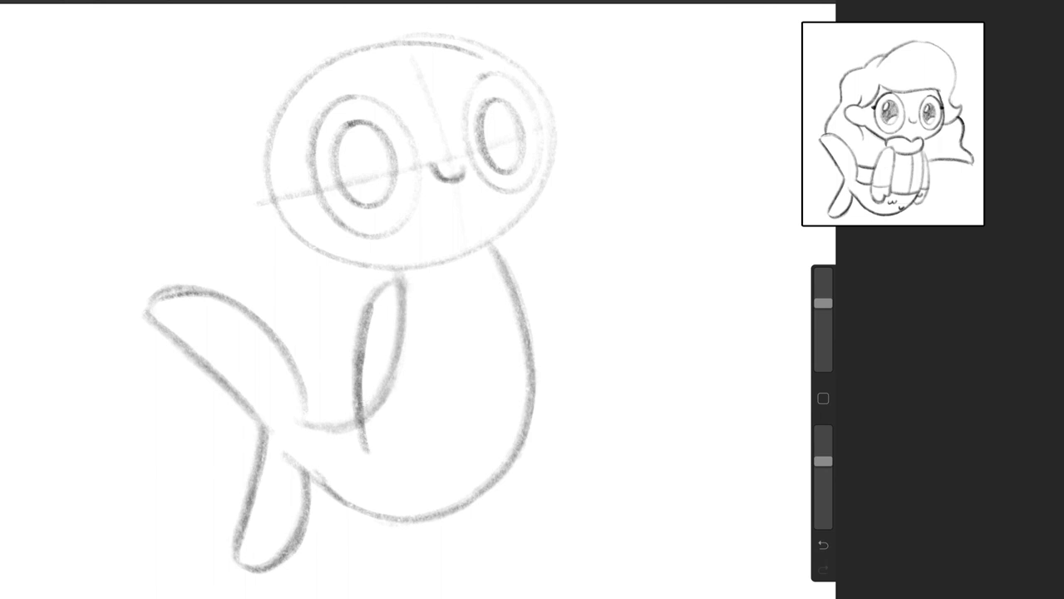
left_click_drag(382, 283, 424, 429)
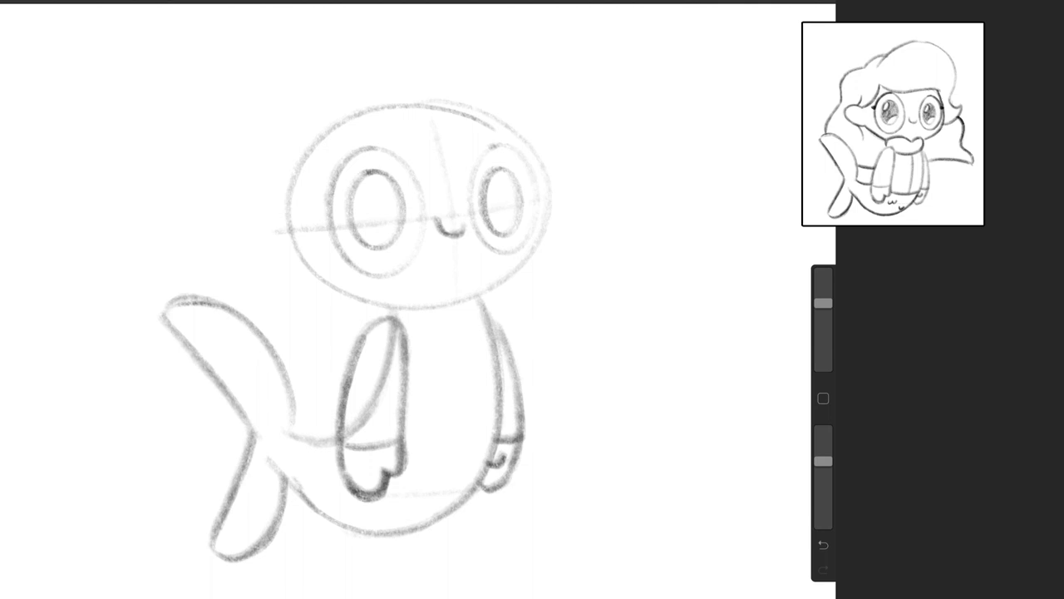
Draw a curved collar band under the chin and thicken its lines.
left_click_drag(433, 283, 369, 319)
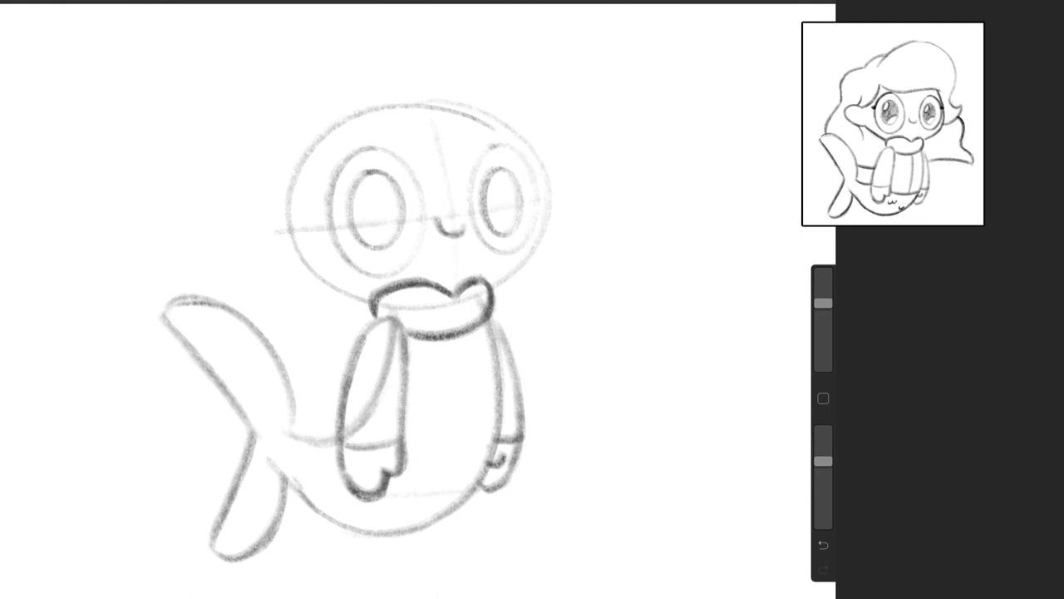
left_click_drag(396, 456, 499, 446)
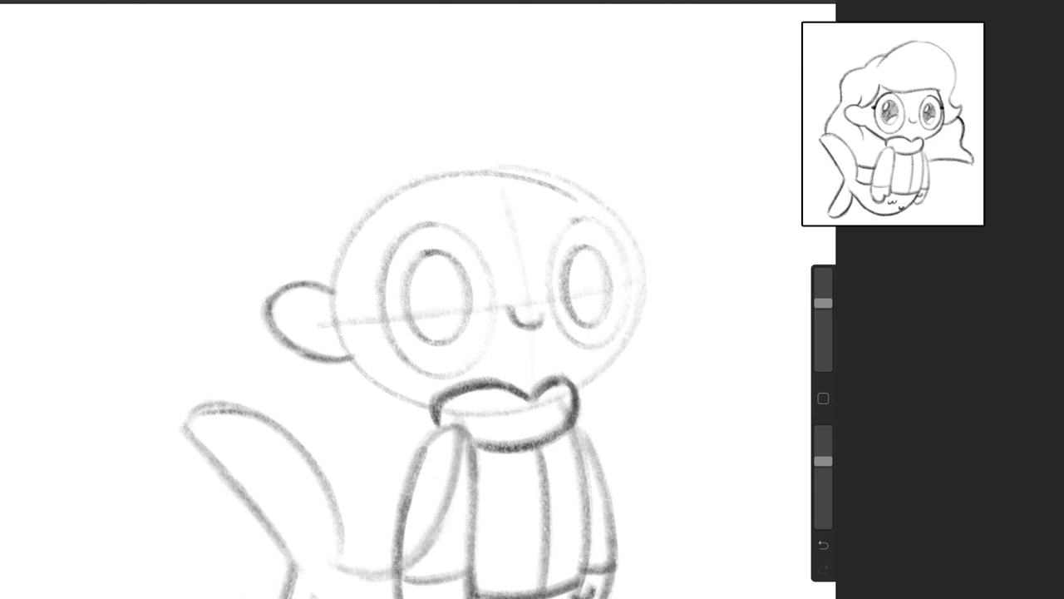
Sketch the fringe of bangs across the forehead beside the head oval.
left_click_drag(382, 203, 332, 286)
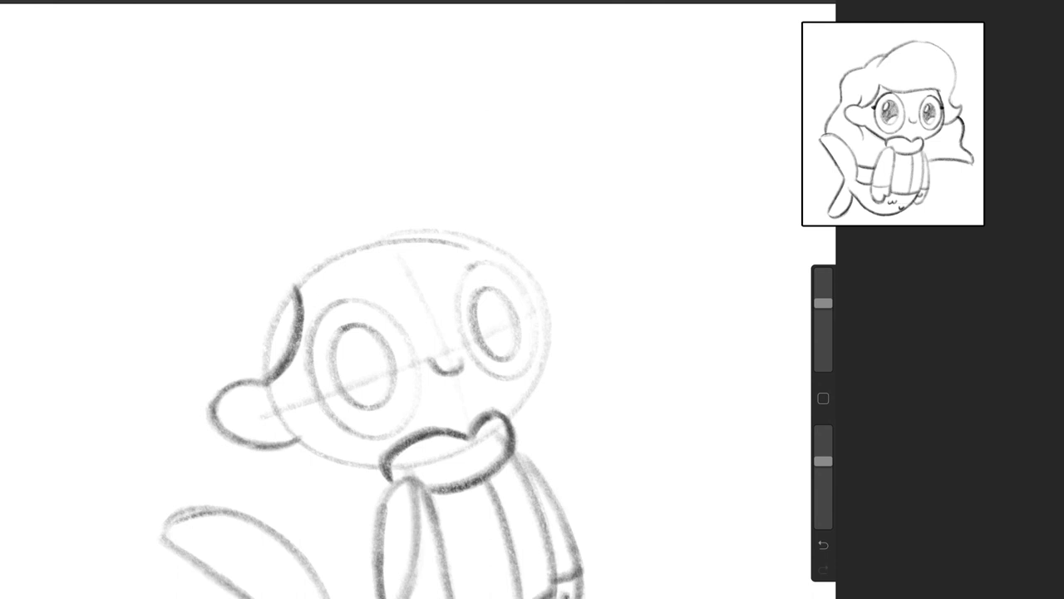
left_click_drag(300, 290, 507, 236)
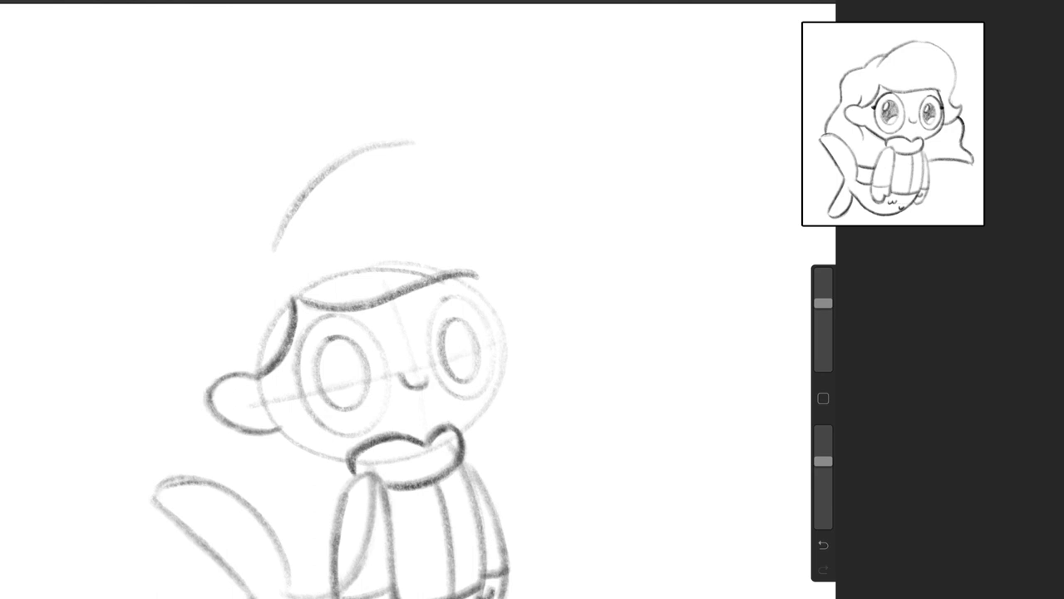
Stroke a large arc over the top of the head curling down the right side.
left_click_drag(396, 142, 512, 286)
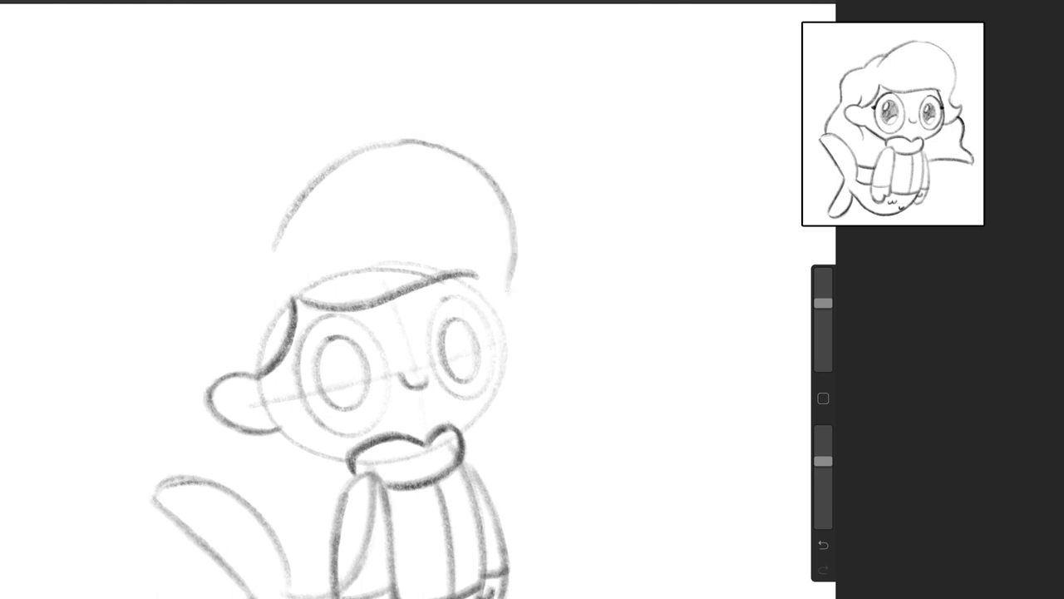
left_click_drag(507, 266, 532, 312)
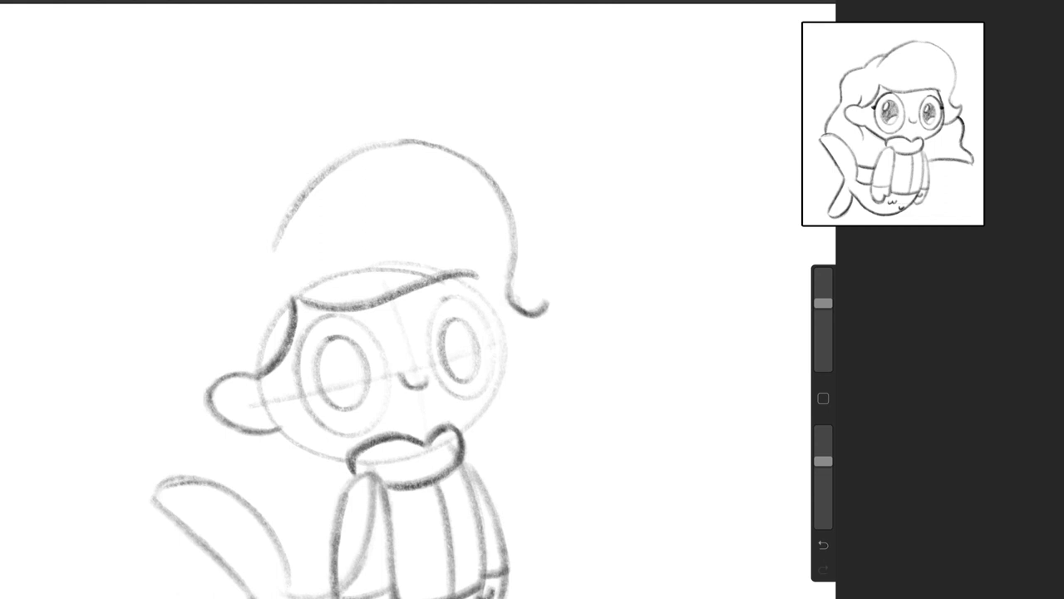
left_click(821, 544)
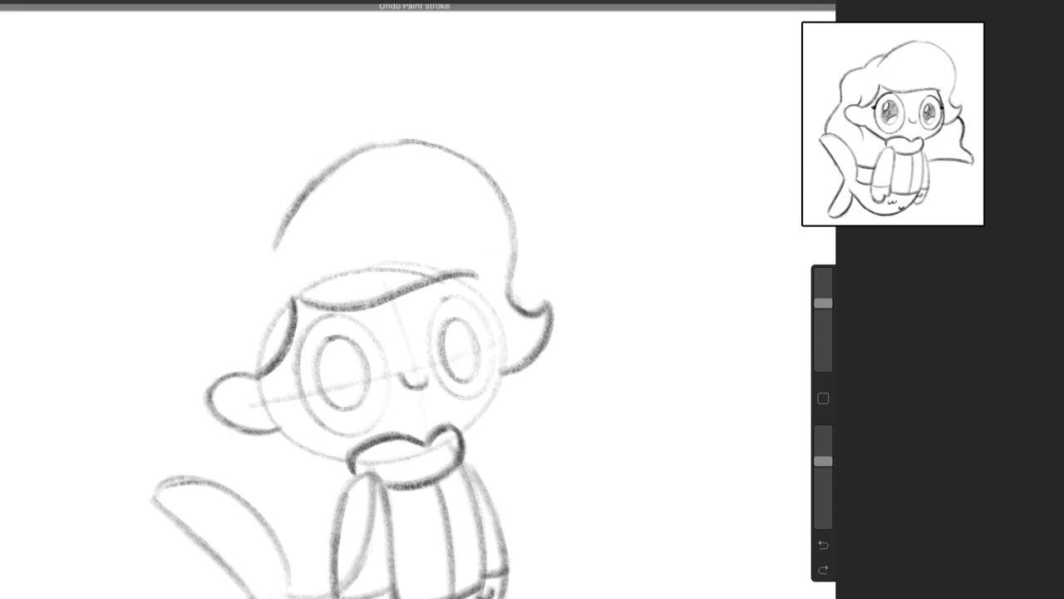
left_click(822, 568)
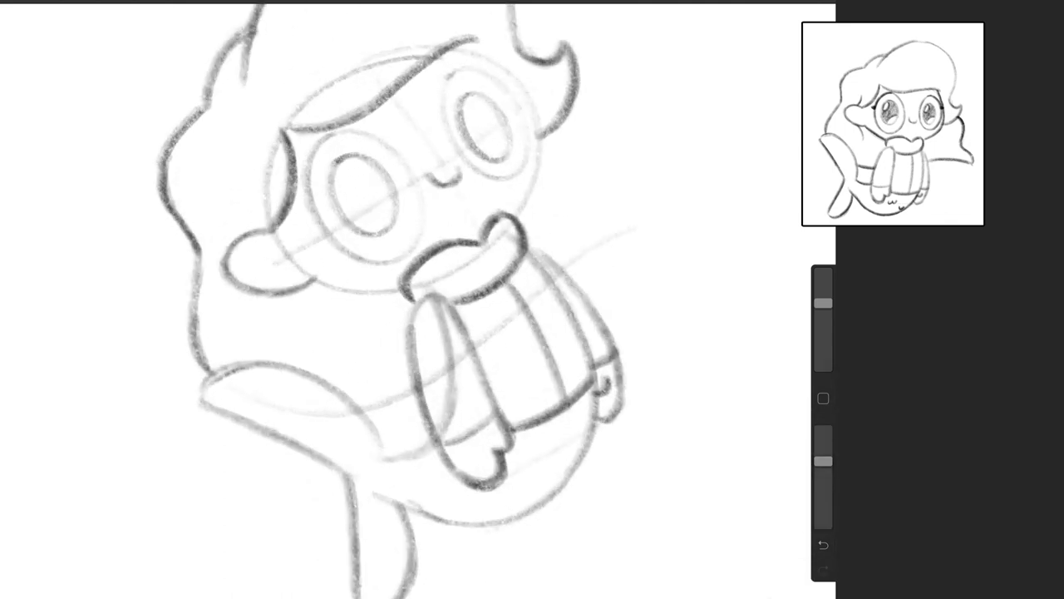
Continue the wavy hair outline flowing down the side past the shoulders.
left_click_drag(349, 382, 416, 391)
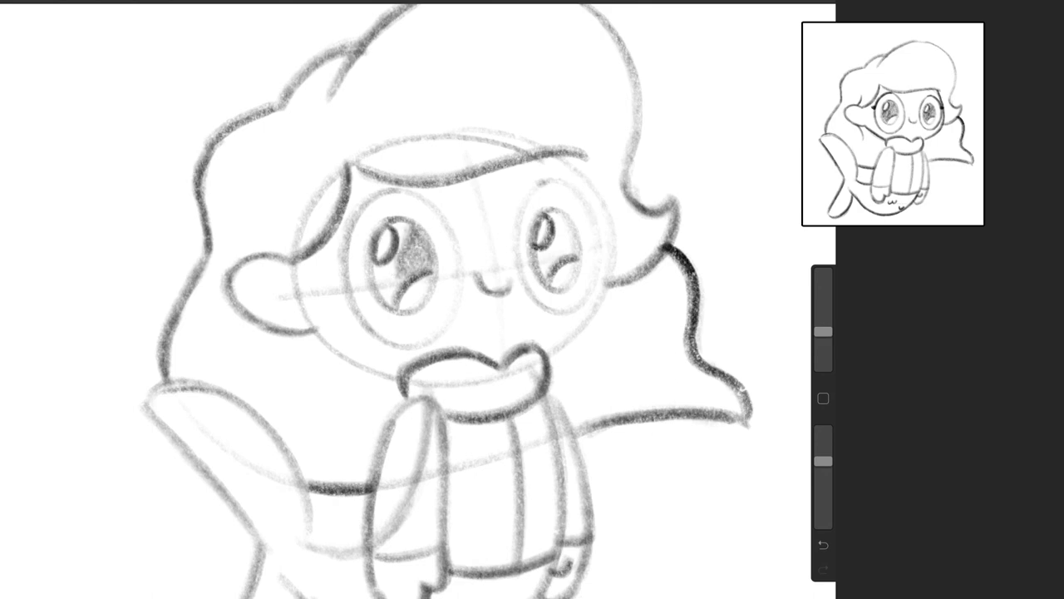
Shade in the iris of an eye around its round highlight spot.
left_click_drag(391, 224, 399, 283)
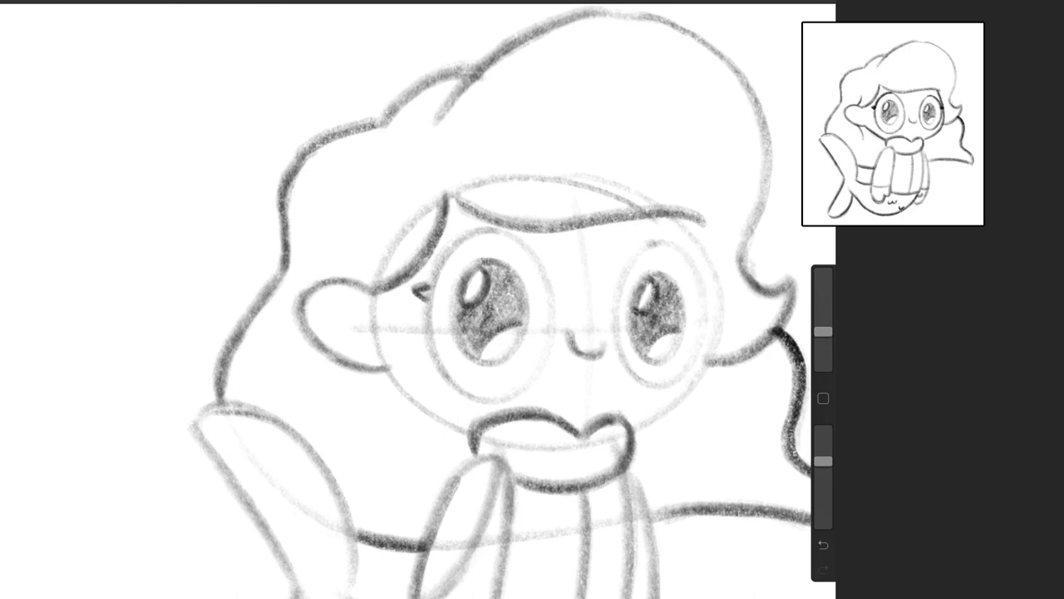
Draw thick eyelash flicks at the outer corners of the left eye and then the other eye.
left_click(419, 291)
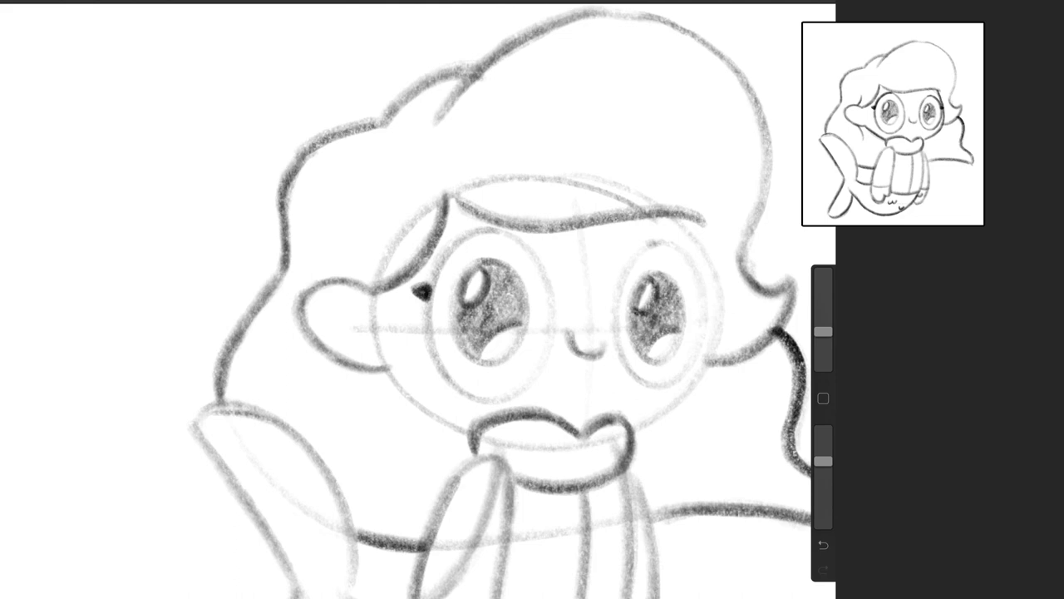
left_click_drag(466, 241, 424, 300)
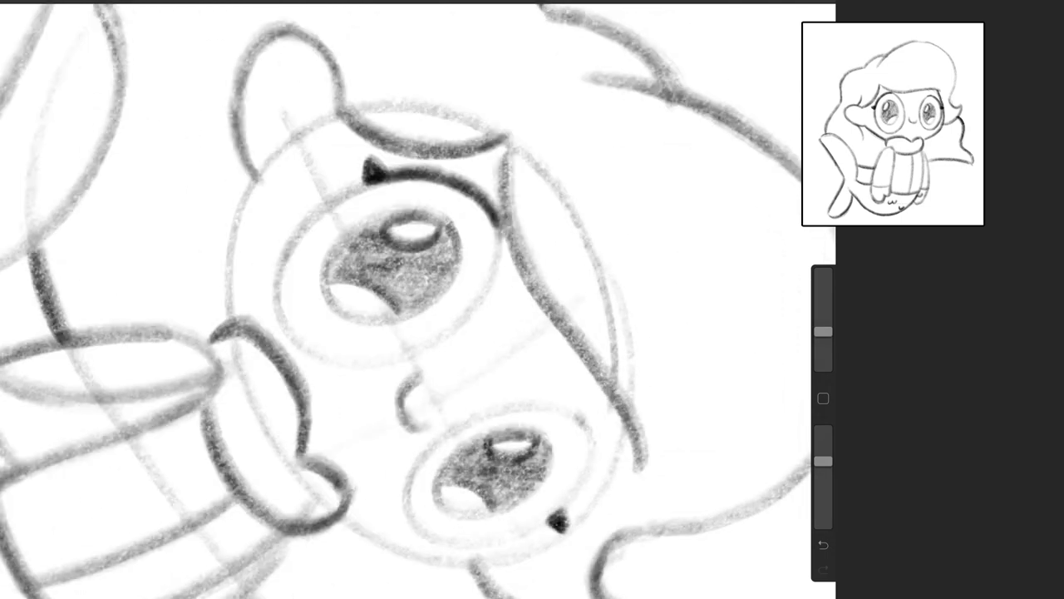
left_click_drag(582, 416, 565, 515)
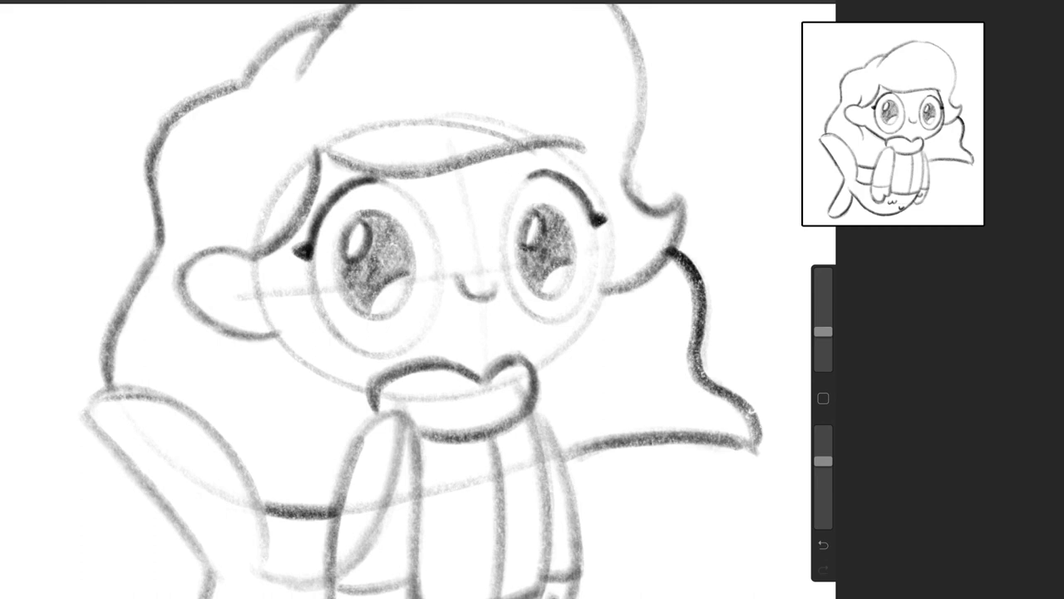
Add the matching eyelash flick stroke on the second eye with the canvas upright.
left_click_drag(535, 366, 597, 314)
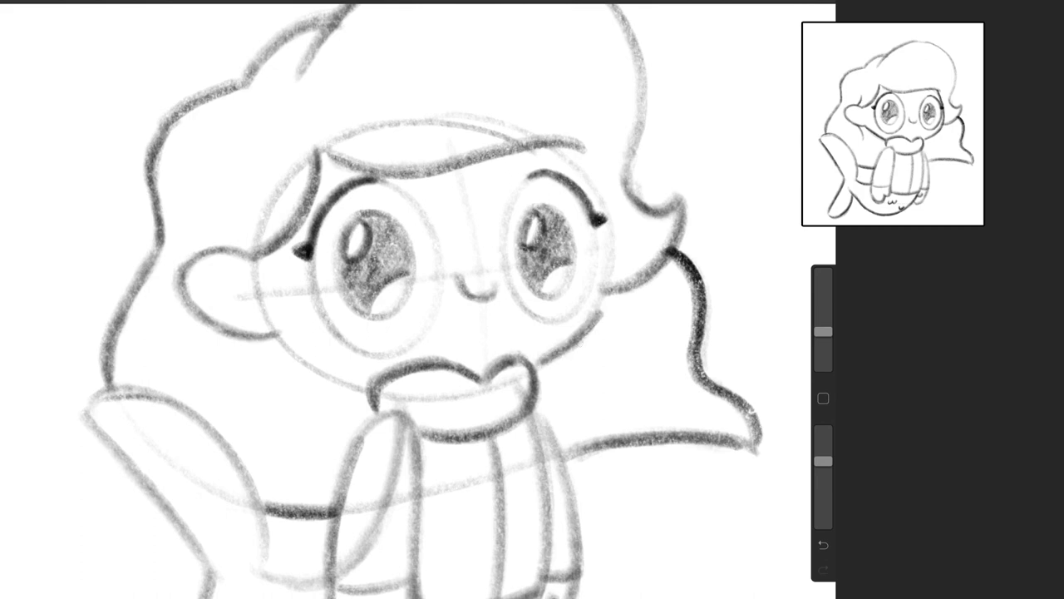